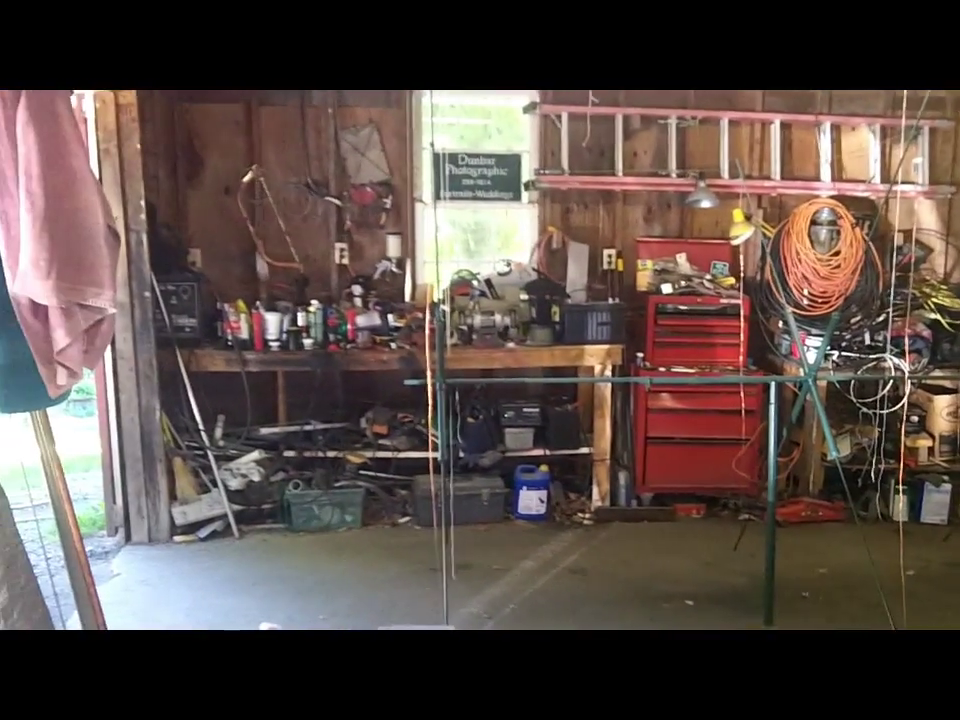
{"action": "scroll", "scroll_direction": "right", "scroll_amount": 3}
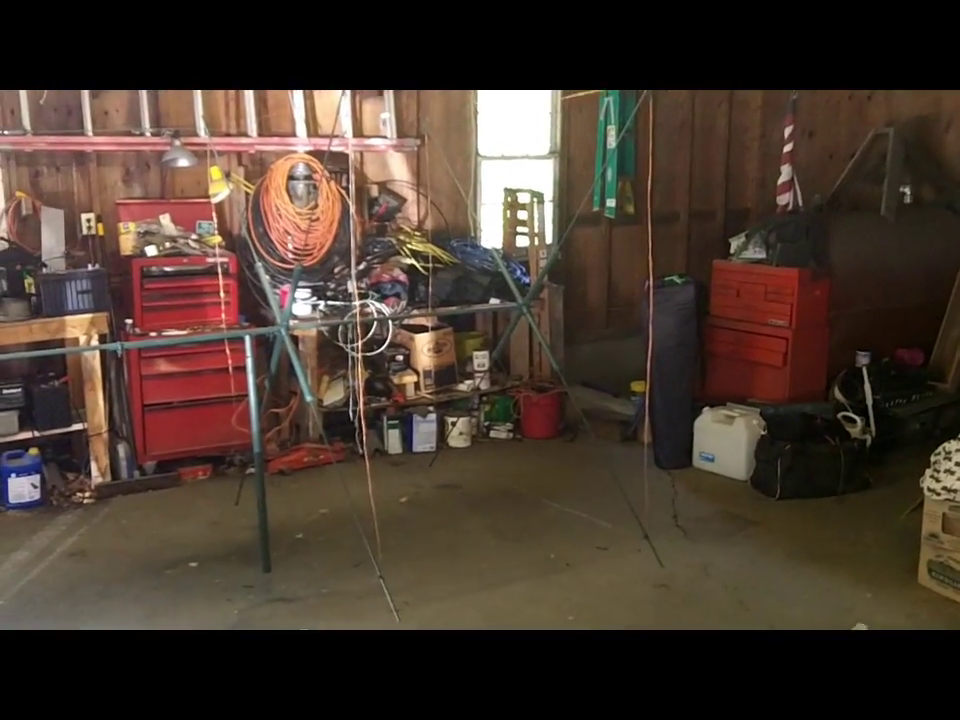